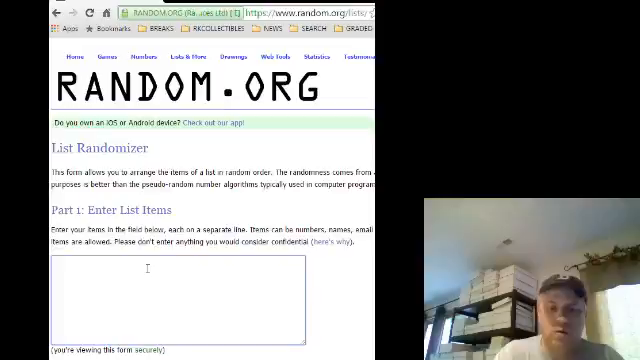
- Paste the ten-name list into the entry box and append (DENNIS) to the tenth line
text(LIST)
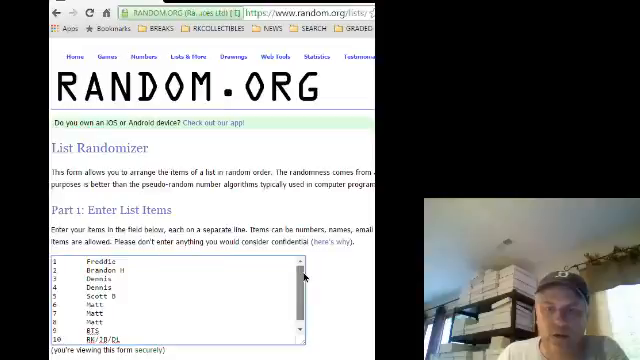
scroll(down, 3)
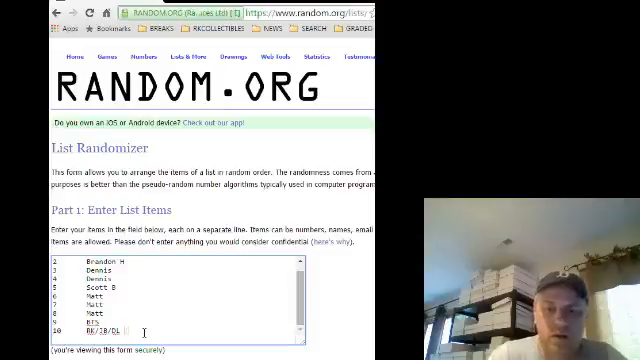
text((DENNIS)
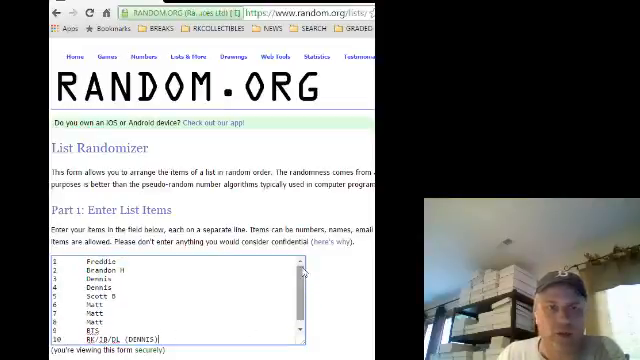
- Scroll to Part 2 and randomize the ten names, bringing 7 Matt to the top
scroll(down, 3)
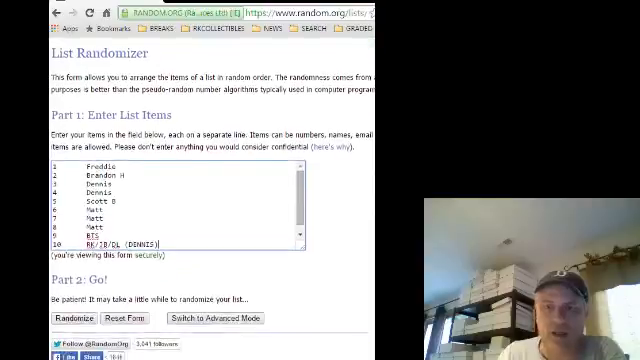
scroll(down, 3)
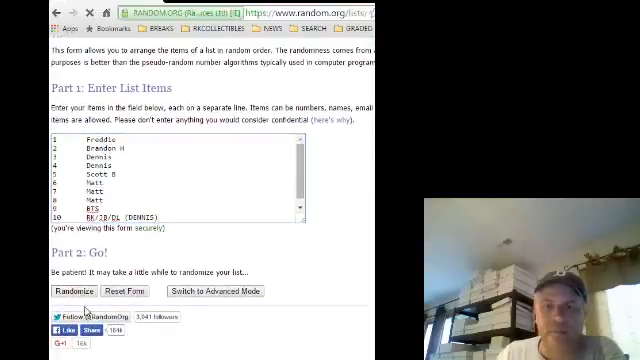
click(74, 291)
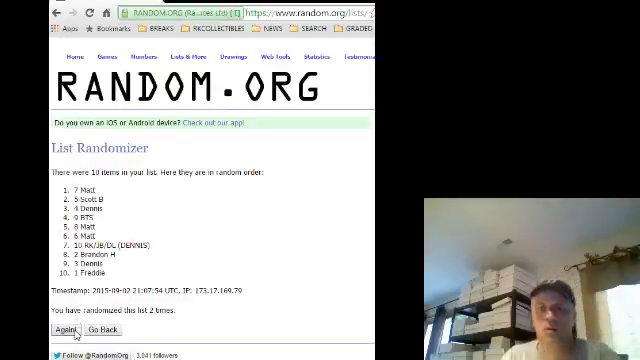
- Re-randomize seven more times for eleven shuffles, then highlight the top entry 4 Dennis
click(63, 329)
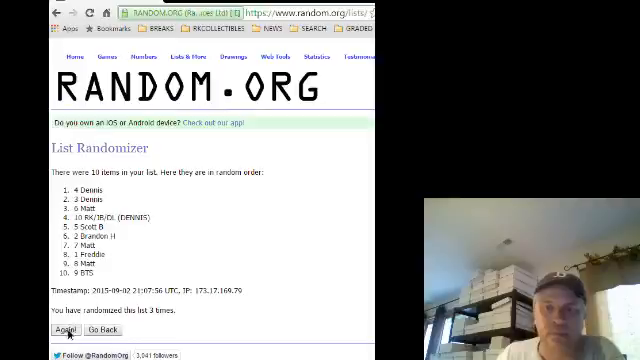
click(60, 329)
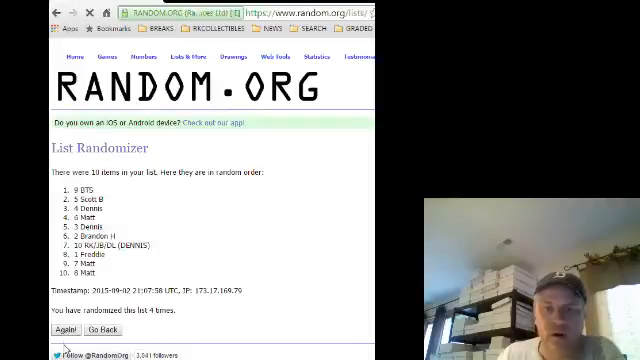
click(62, 329)
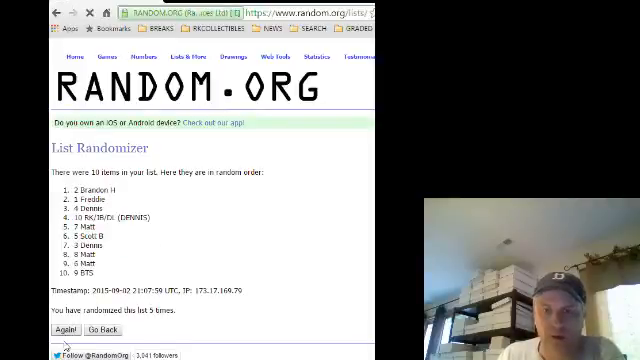
click(62, 329)
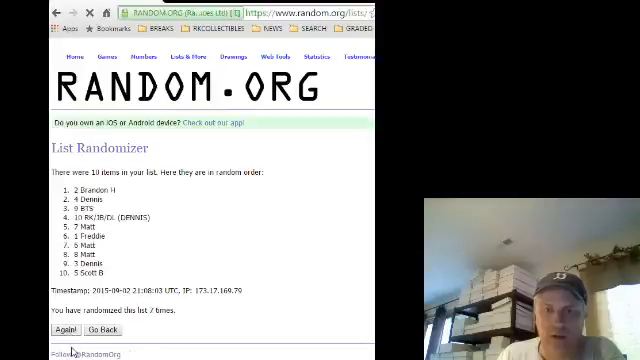
click(64, 329)
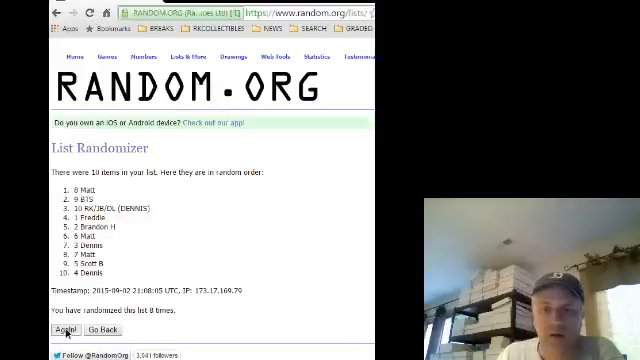
click(60, 329)
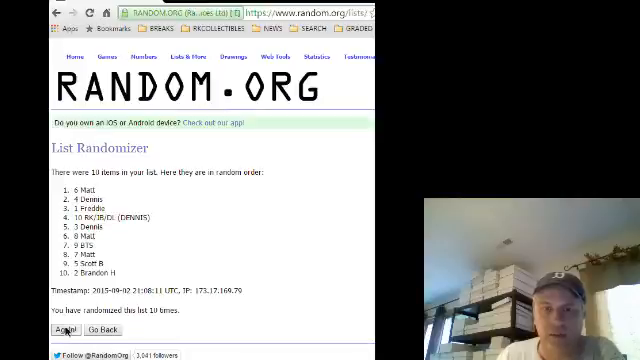
click(59, 329)
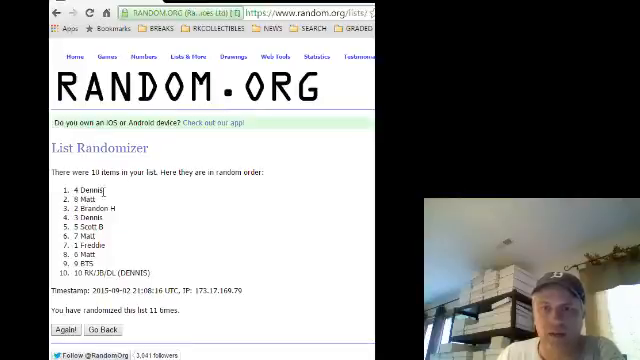
double_click(78, 187)
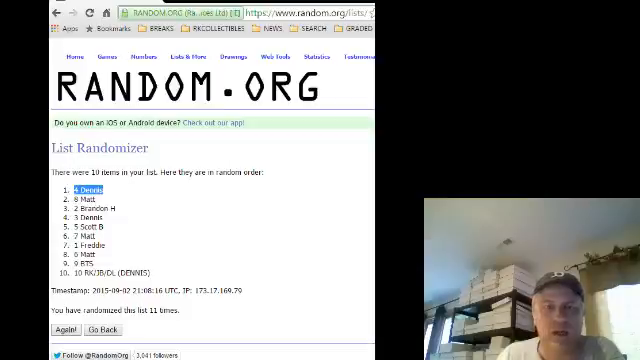